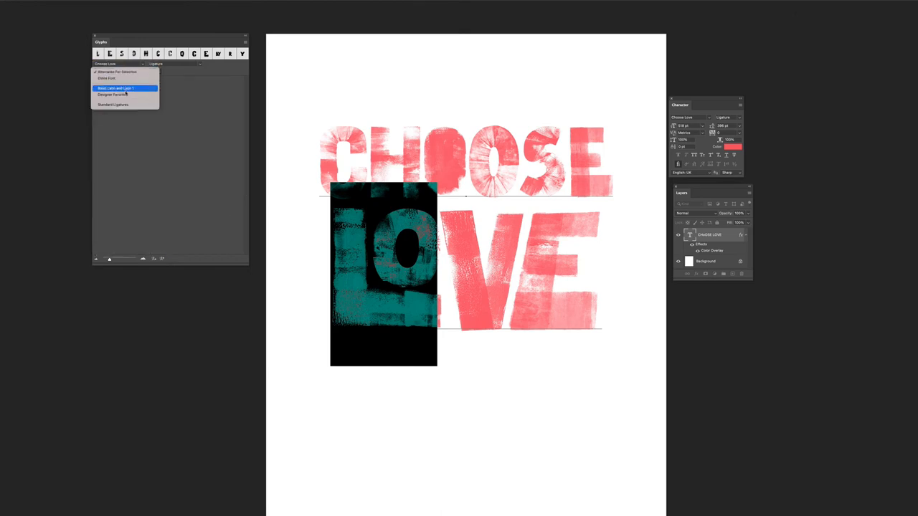
Choose the glyph-set category that lists the lettering font's alternates for LOVE.
left_click(114, 105)
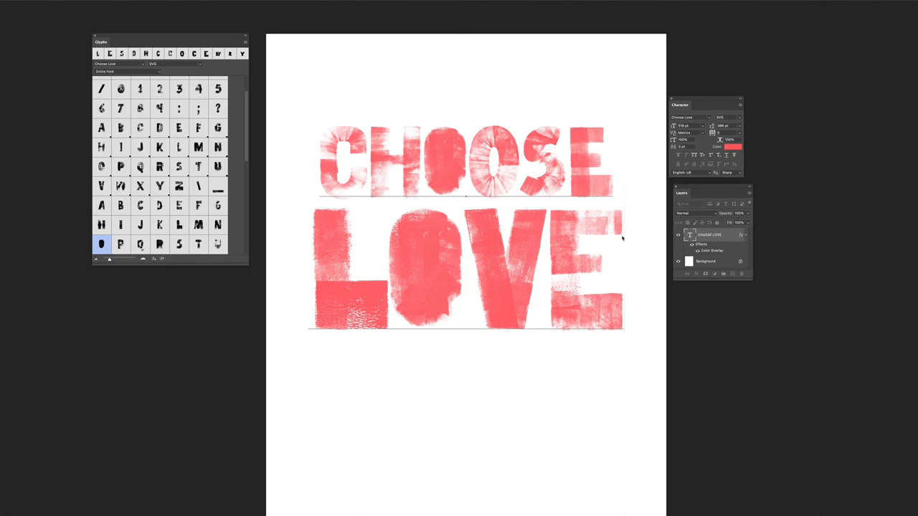
mouse_move(632, 241)
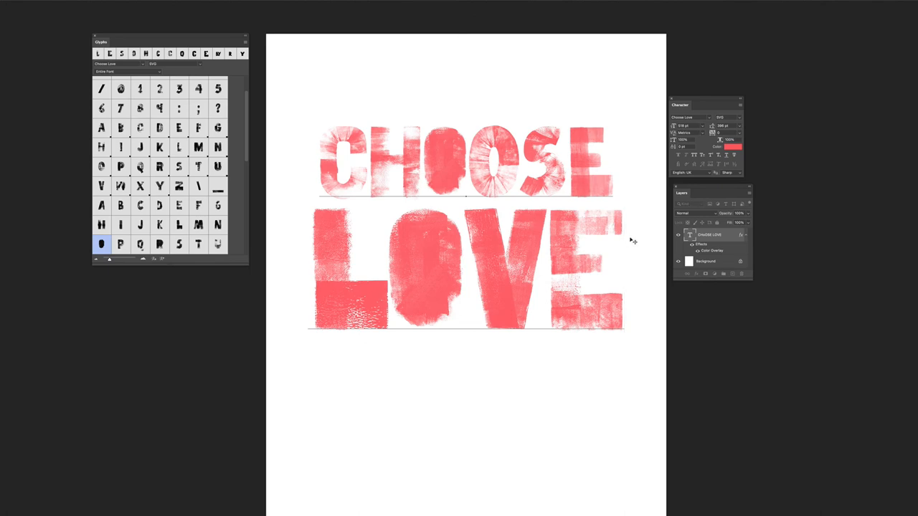